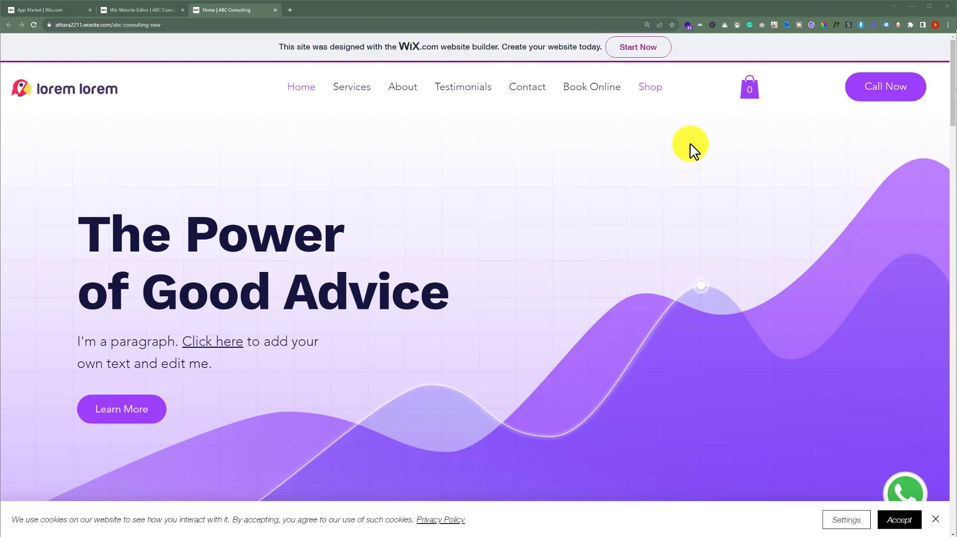
mouse_move(689, 127)
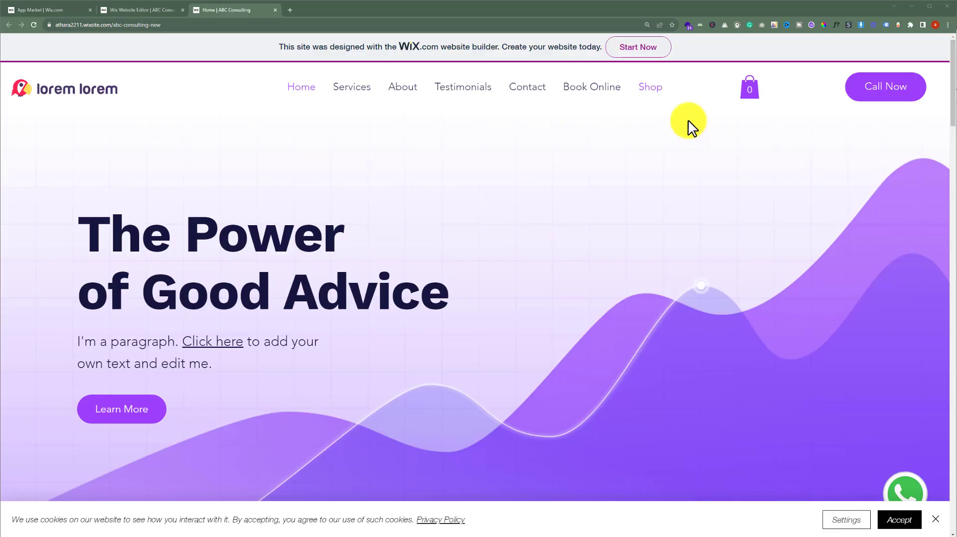
mouse_move(689, 121)
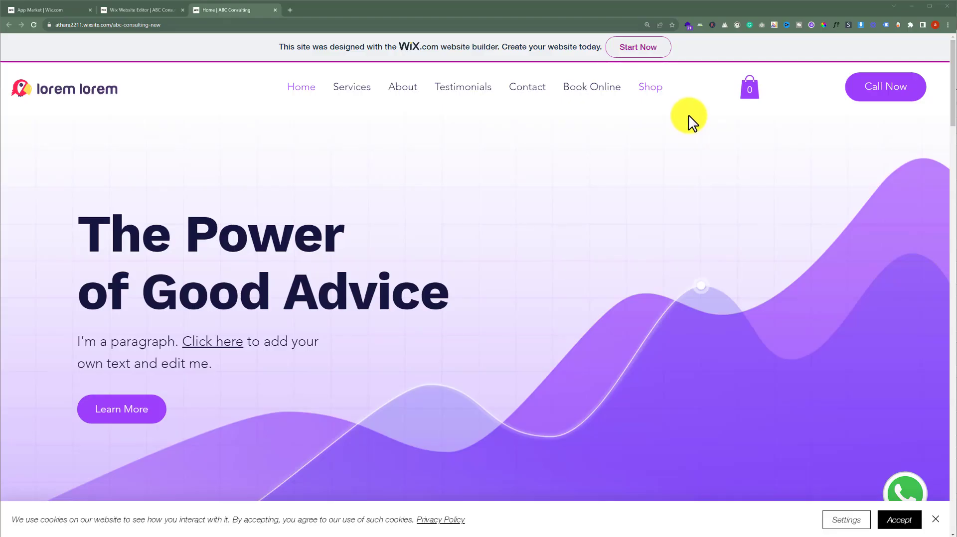
mouse_move(690, 116)
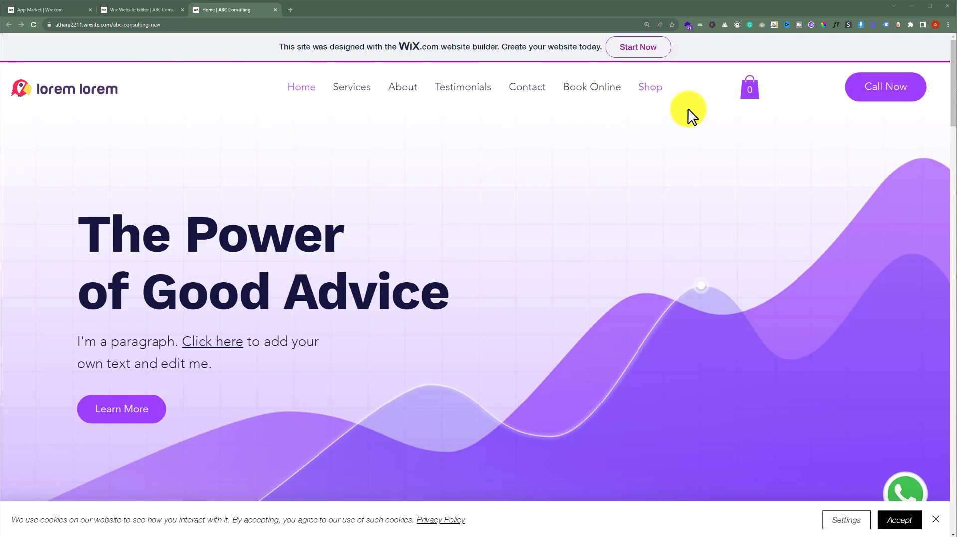
mouse_move(502, 141)
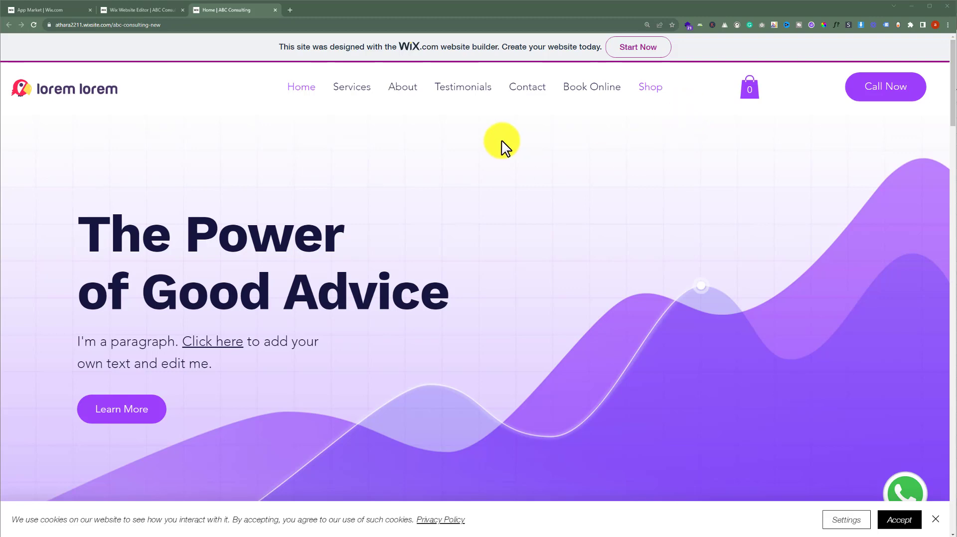
Step: Navigate the editor to the store's Product Page showing the sample vase product
left_click(141, 10)
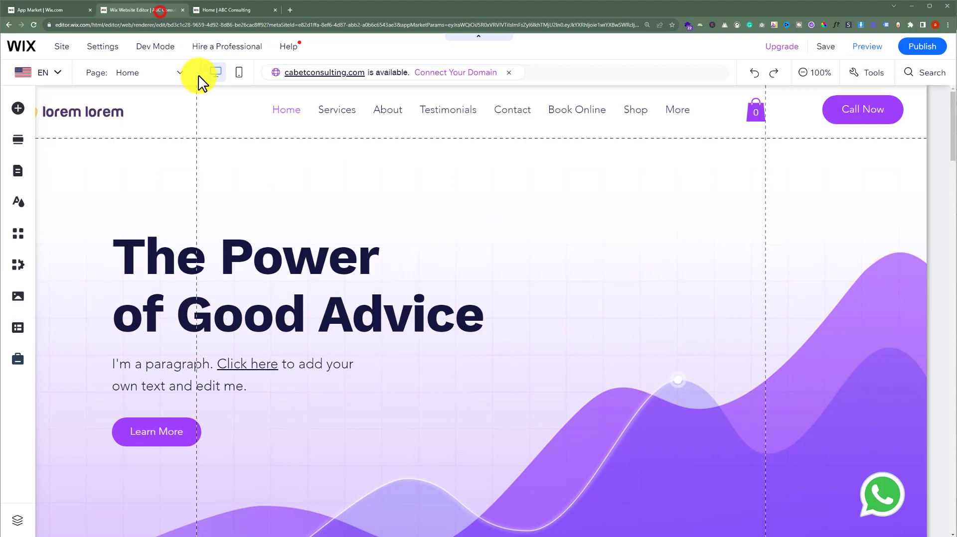
left_click(366, 213)
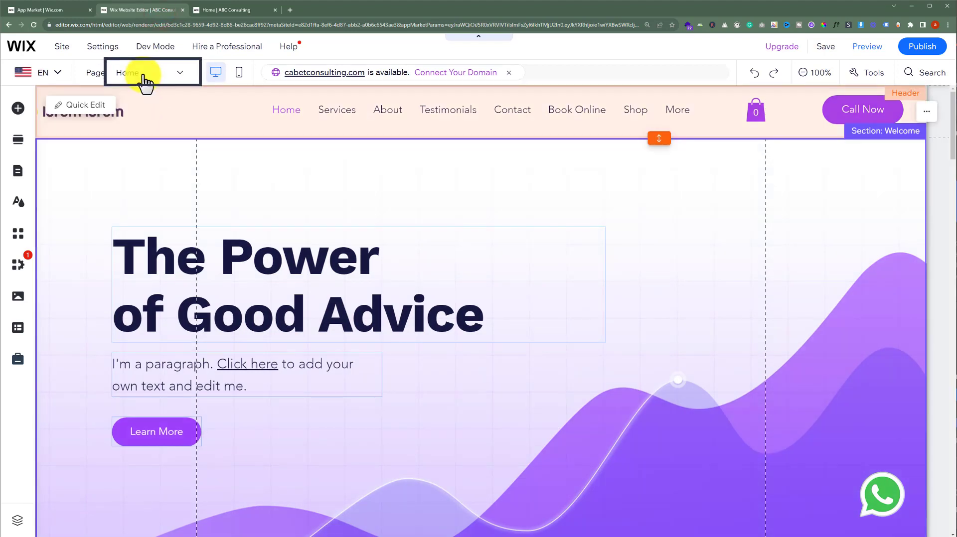
left_click(152, 72)
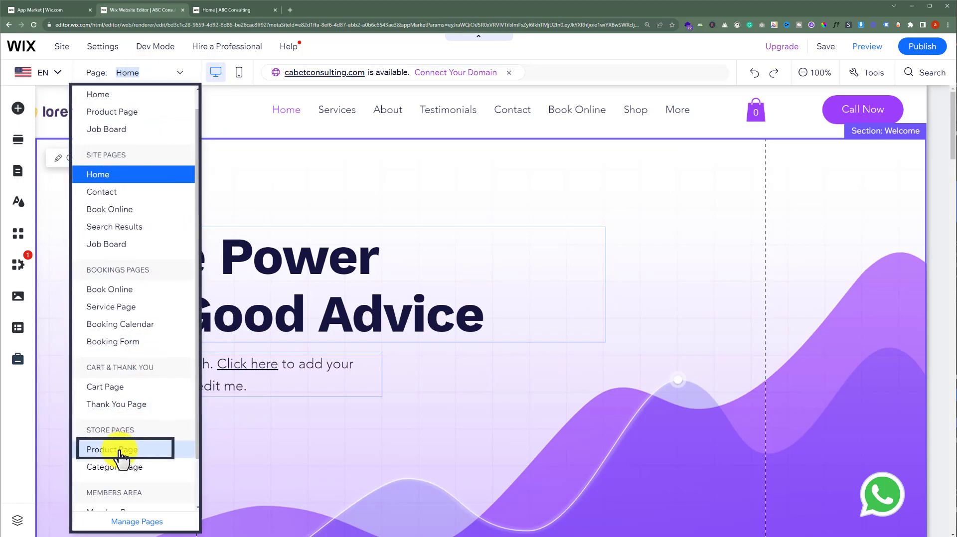
left_click(126, 450)
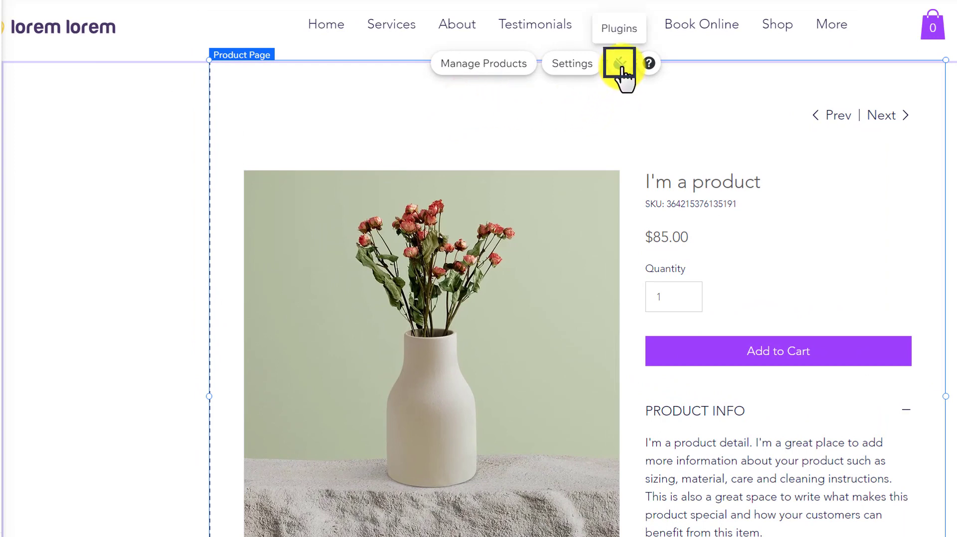
Step: Add the Wix Reviews plugin so a Reviews section appears below the product description
left_click(620, 63)
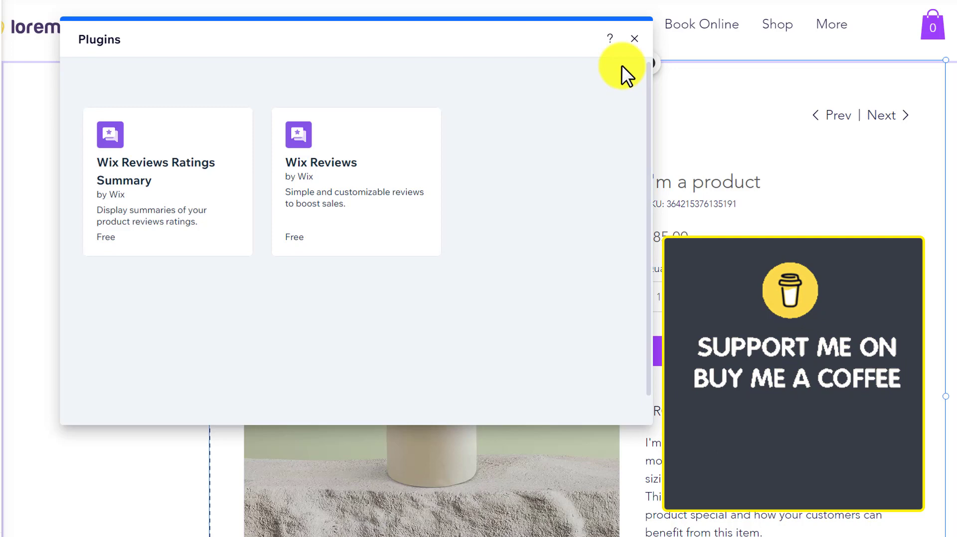
mouse_move(484, 218)
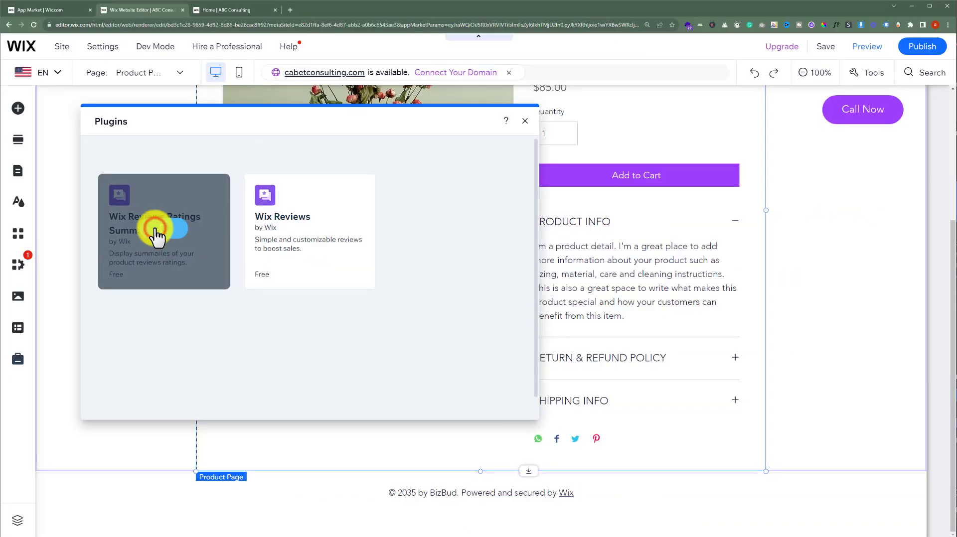
left_click(164, 232)
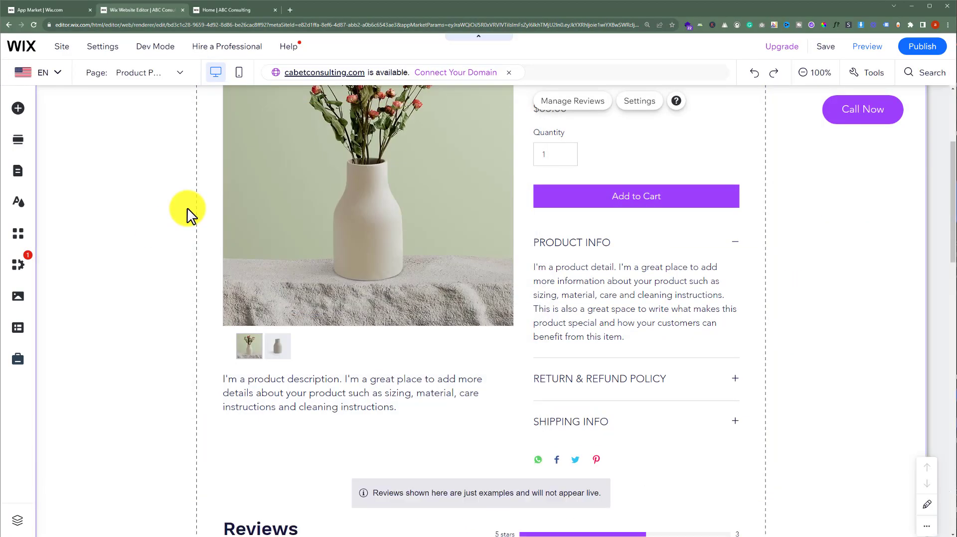
Step: Bring up the Reviews section's settings with its heading, rating breakdown, filter and sorting options
left_click(638, 100)
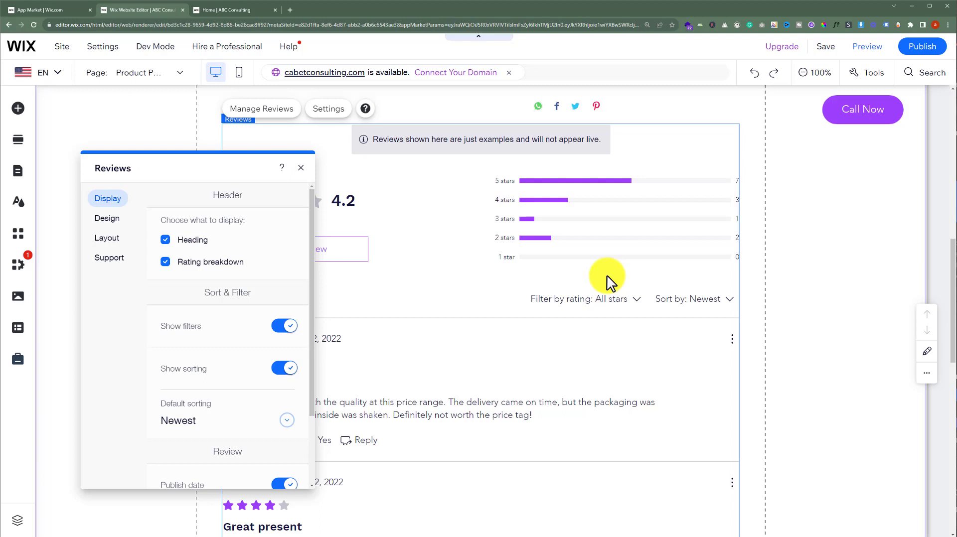
Step: Review the Display options, then move to the Design options for header, form and review list
scroll("down", 3)
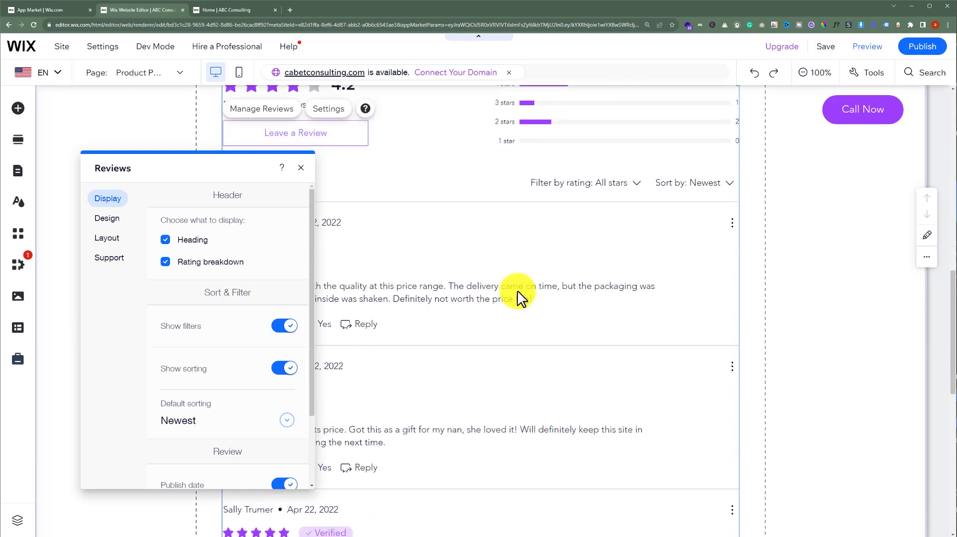
scroll("up", 3)
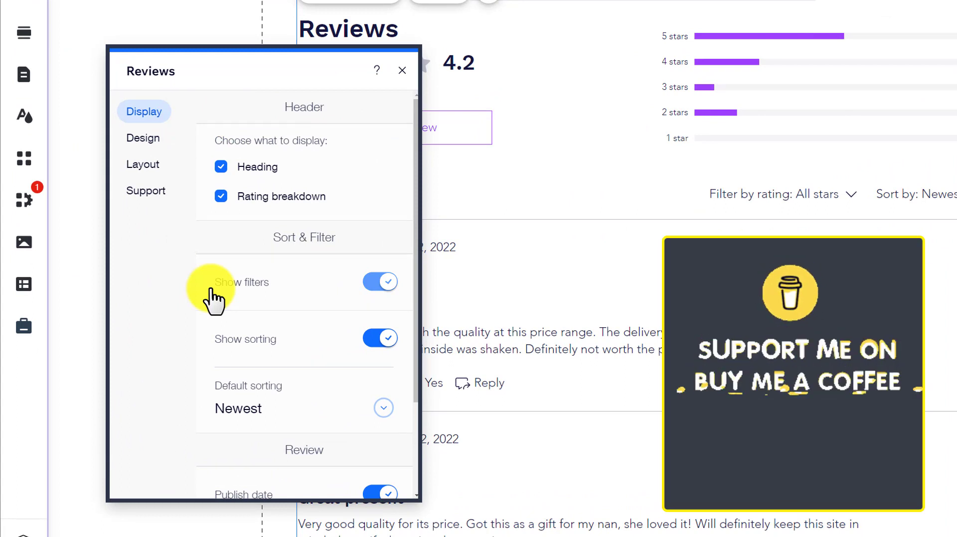
scroll("down", 3)
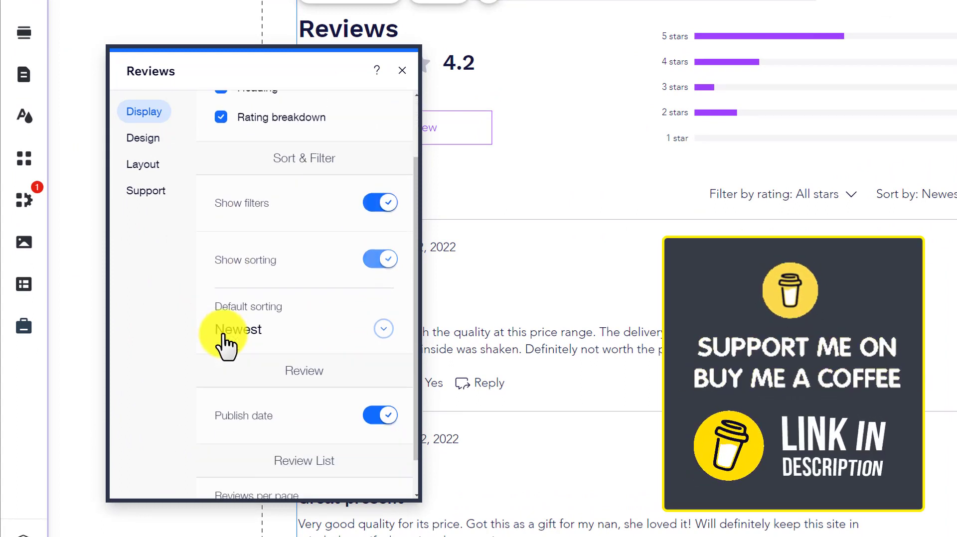
scroll("down", 3)
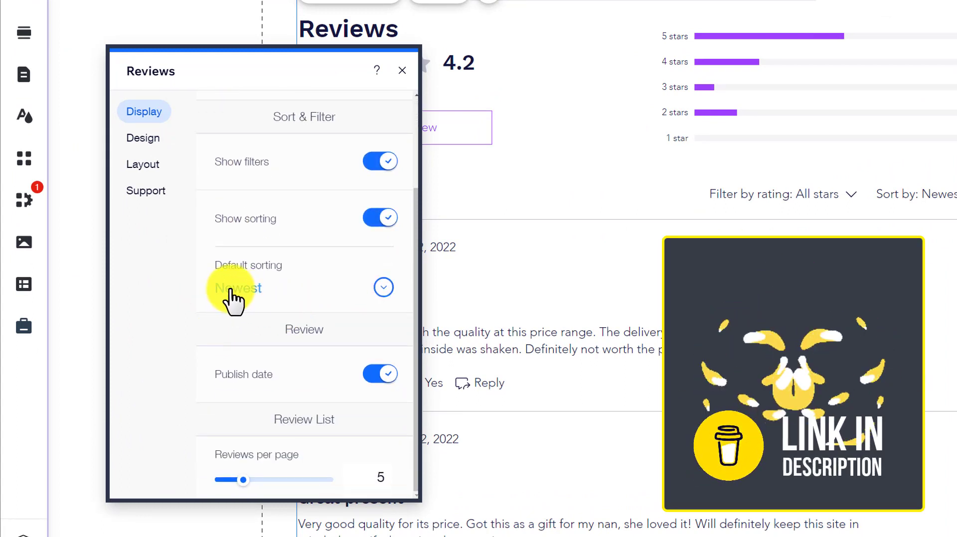
mouse_move(247, 461)
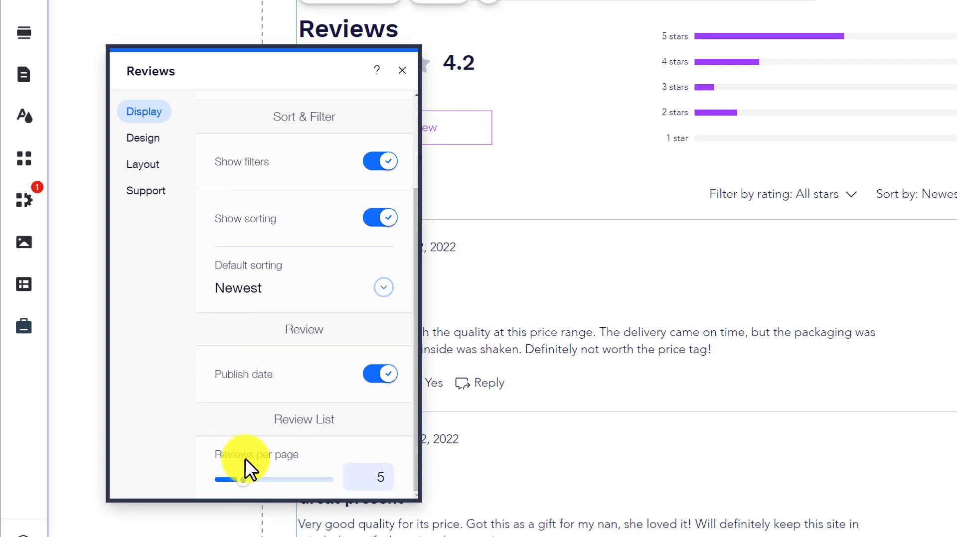
mouse_move(262, 138)
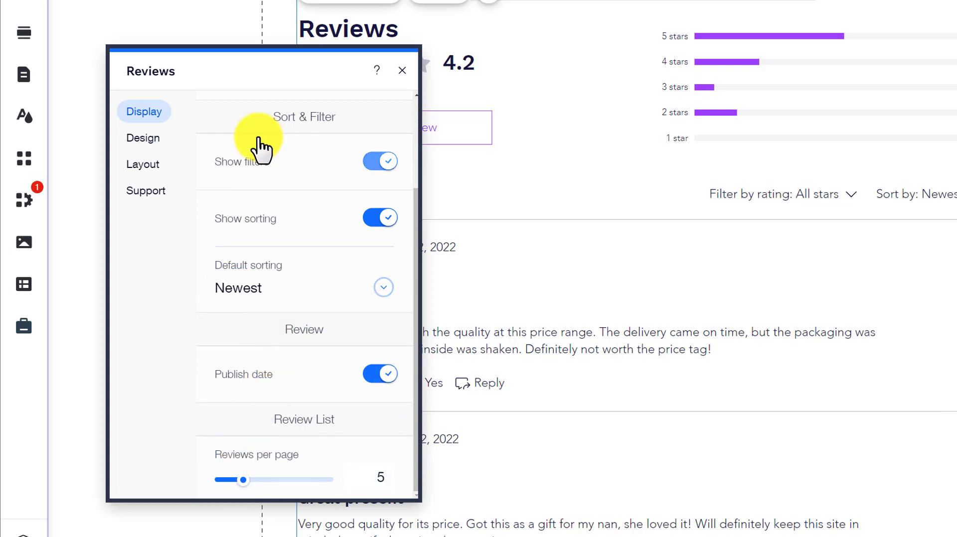
left_click(142, 137)
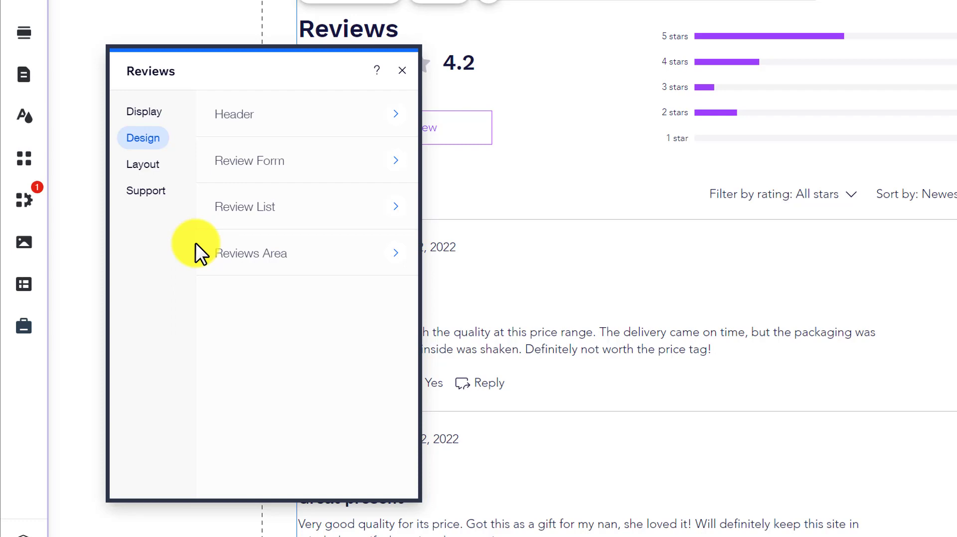
mouse_move(162, 184)
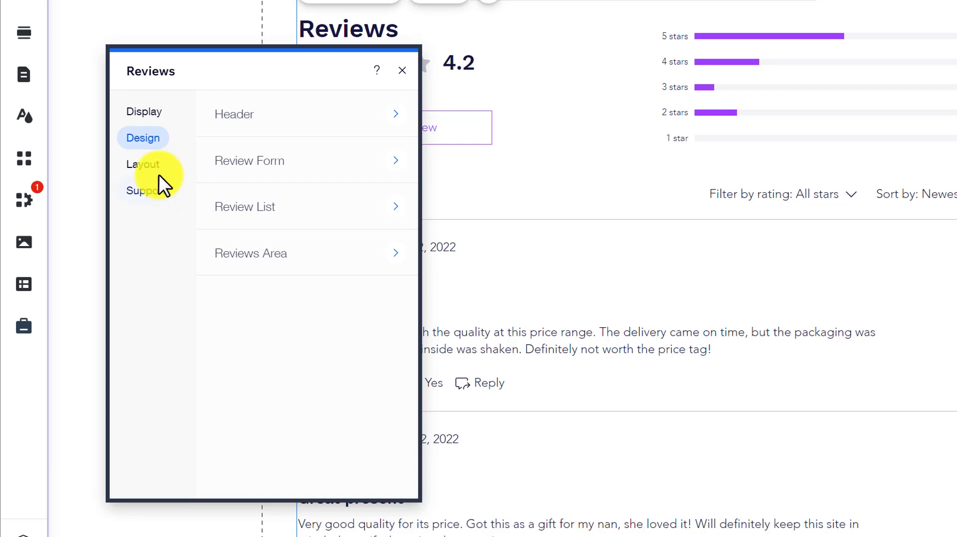
Step: Set the reviews layout to Small Cards after trying Large Cards
left_click(143, 164)
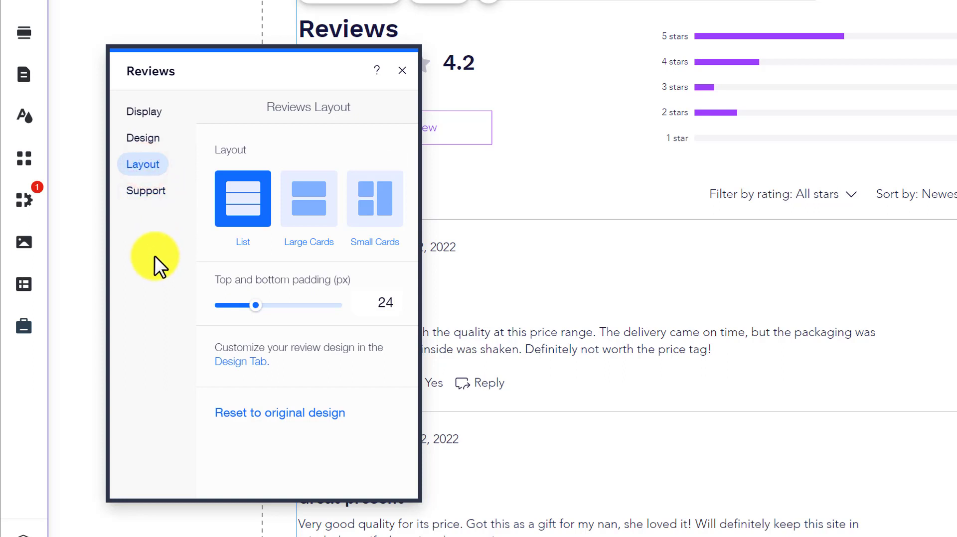
mouse_move(660, 313)
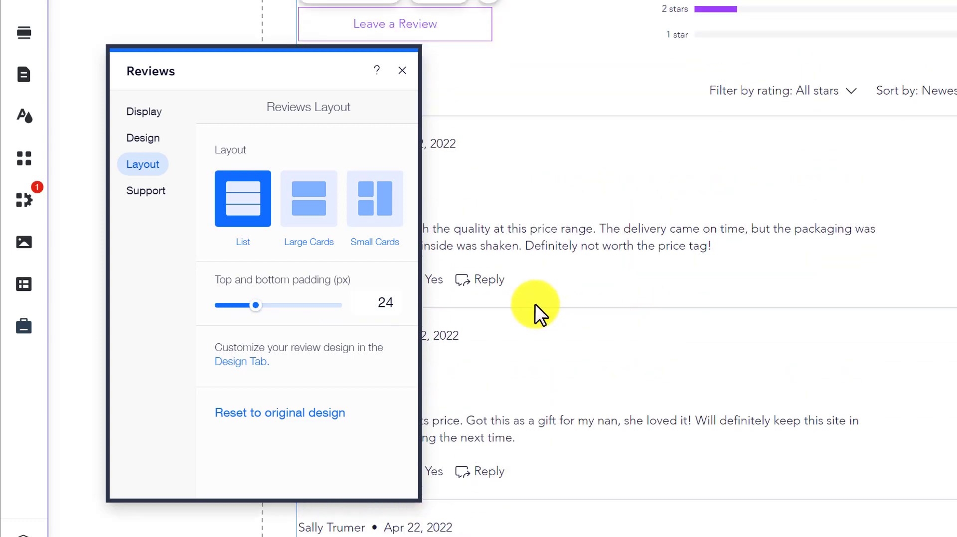
left_click(305, 198)
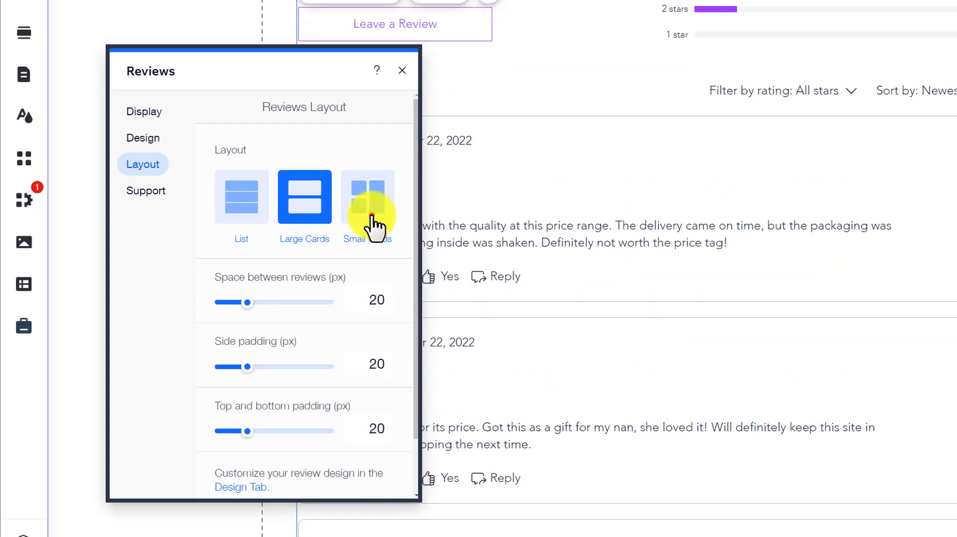
left_click(369, 197)
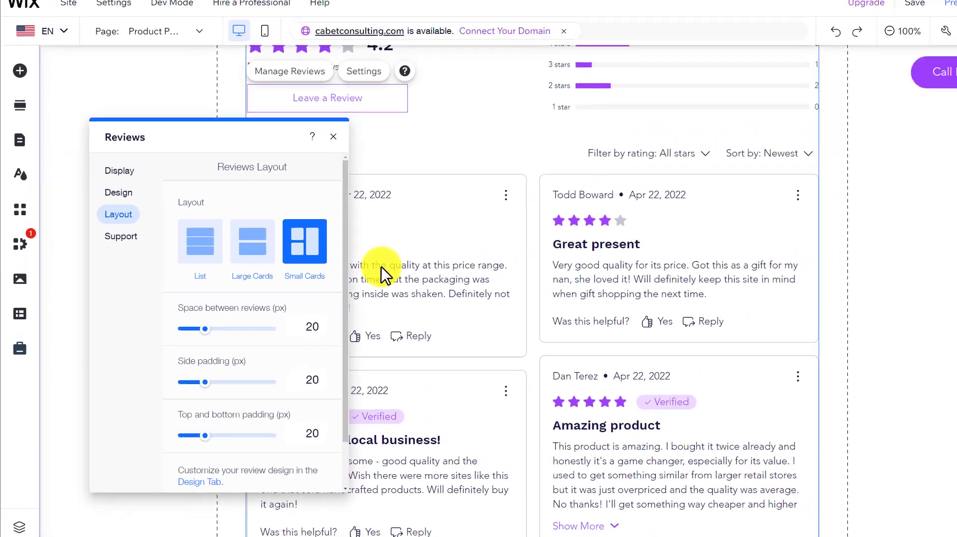
Step: Save the site, reaching the domain choice prompt
left_click(822, 47)
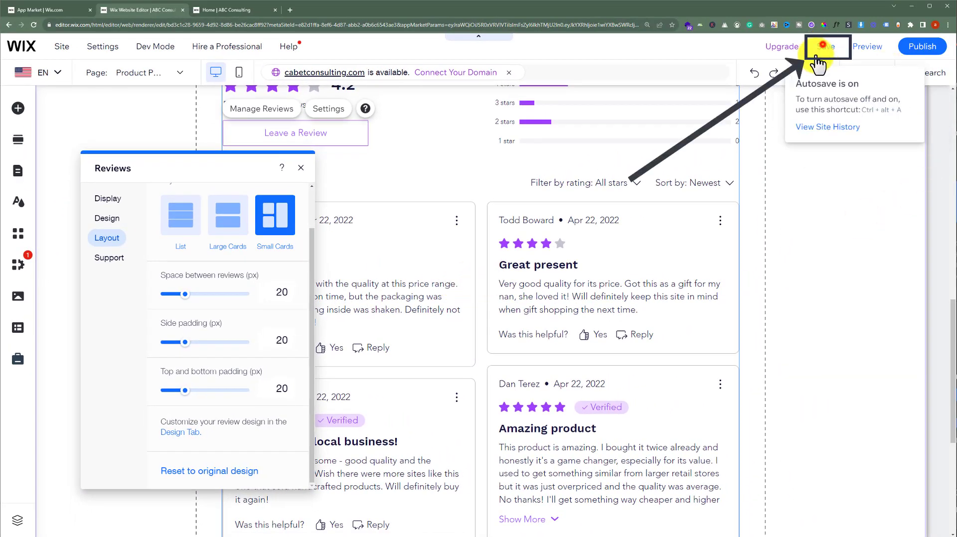
left_click(824, 47)
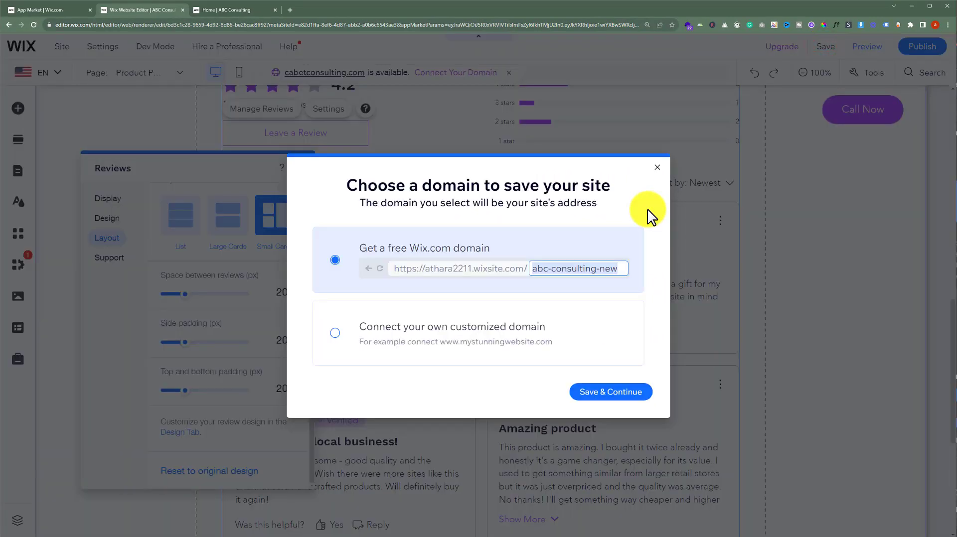